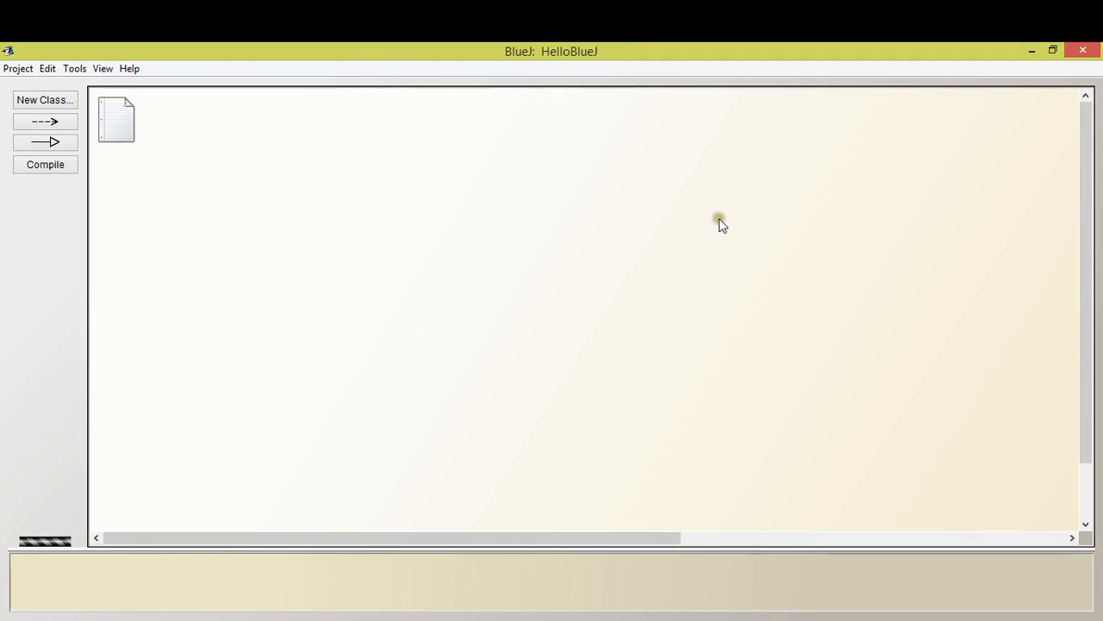
pyautogui.moveTo(588, 262)
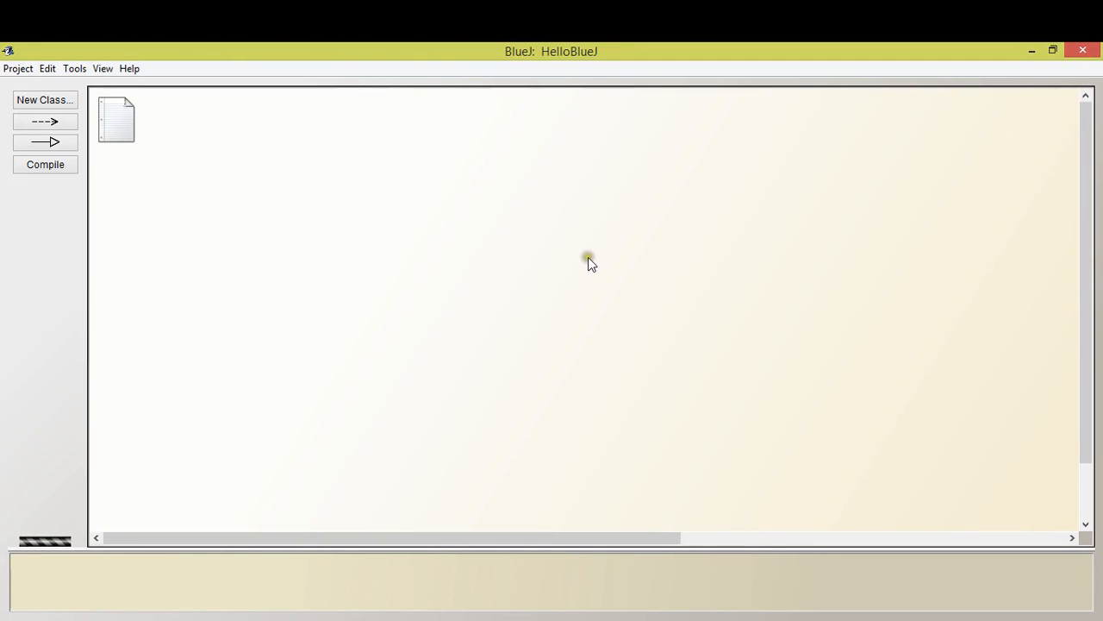
pyautogui.moveTo(526, 286)
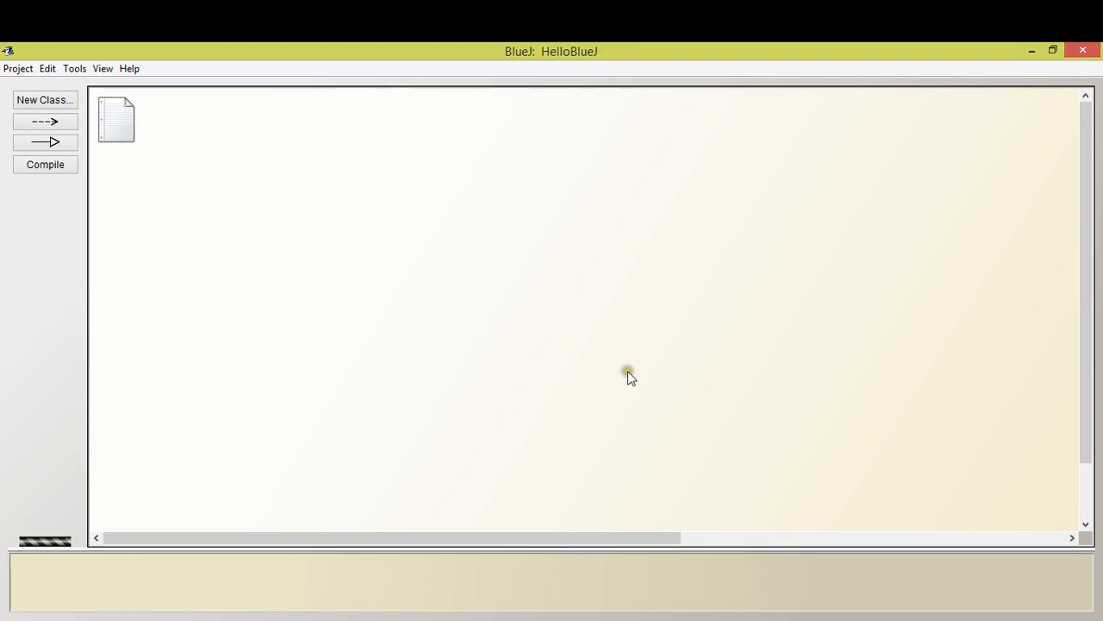
pyautogui.moveTo(869, 245)
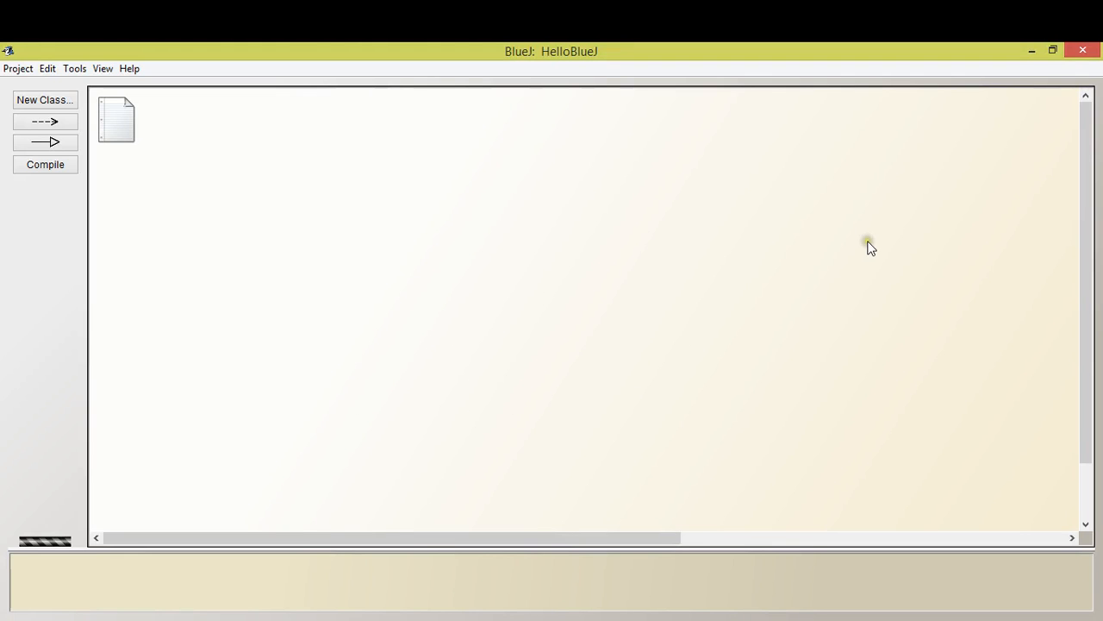
pyautogui.moveTo(696, 243)
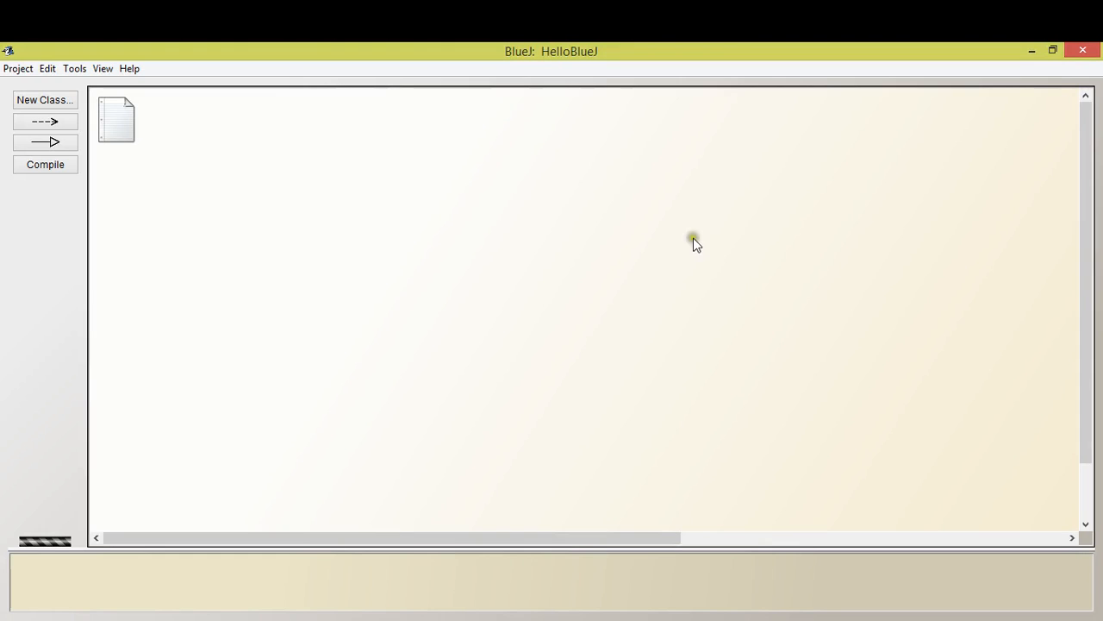
pyautogui.moveTo(493, 71)
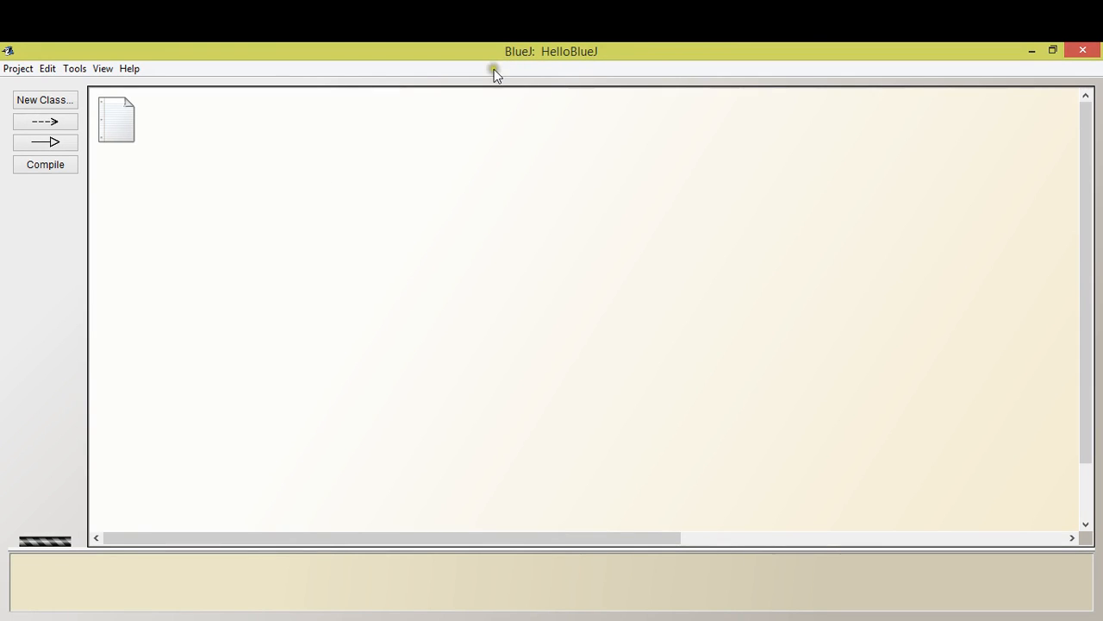
pyautogui.moveTo(538, 62)
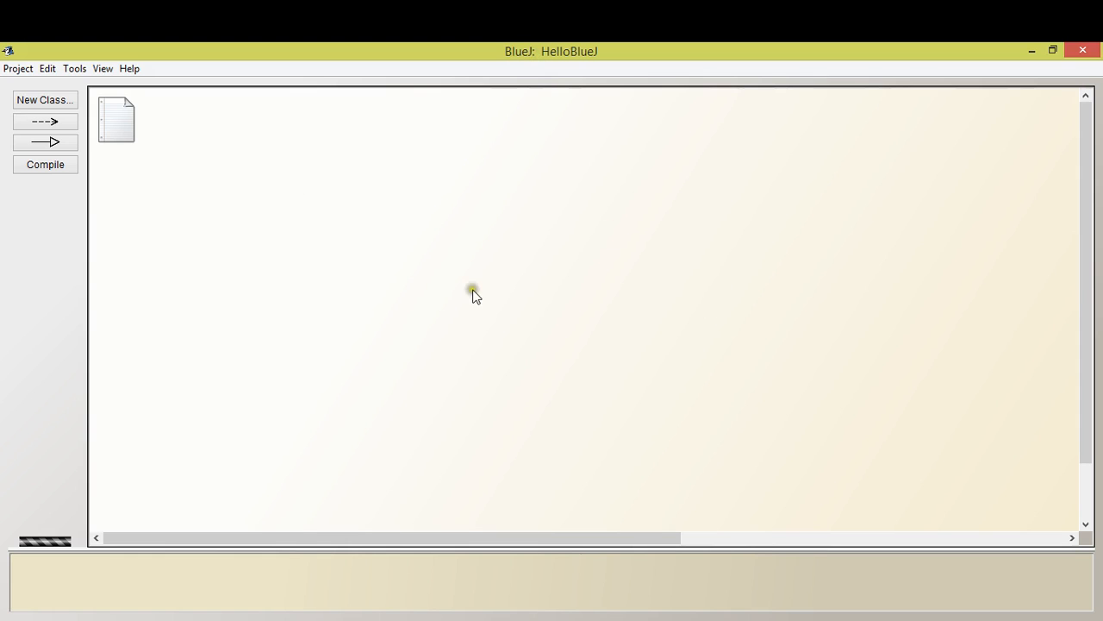
pyautogui.moveTo(482, 239)
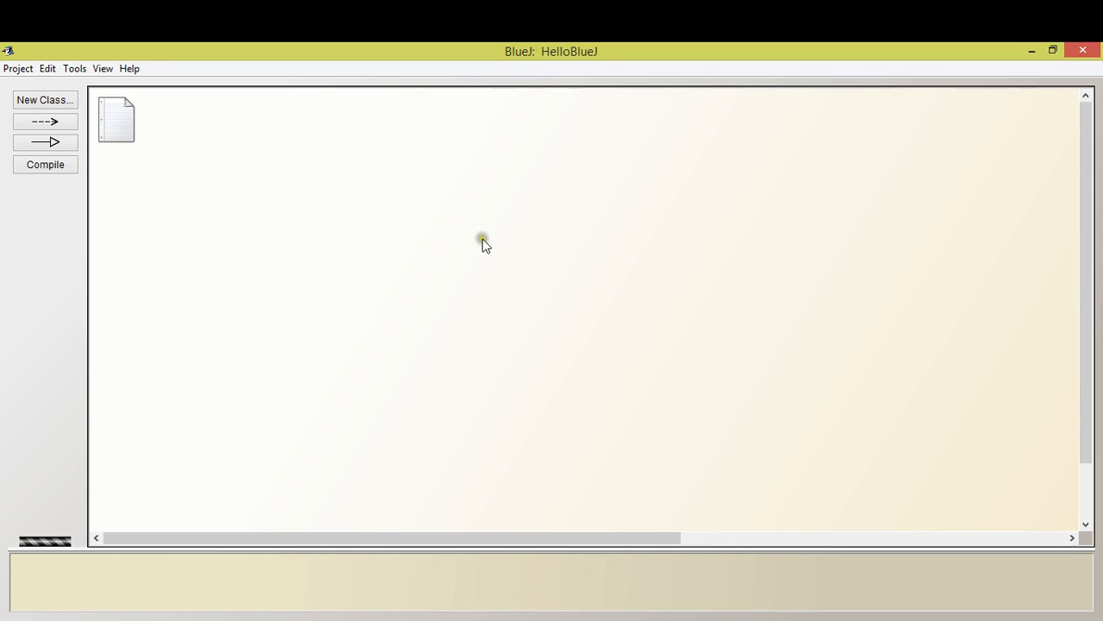
pyautogui.moveTo(400, 441)
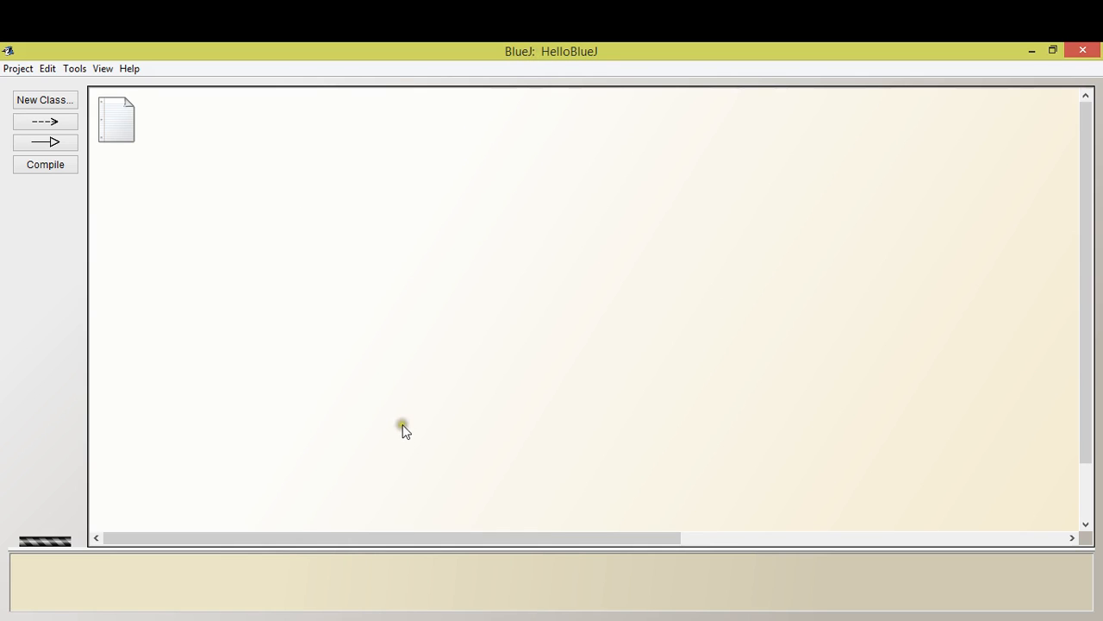
pyautogui.moveTo(423, 410)
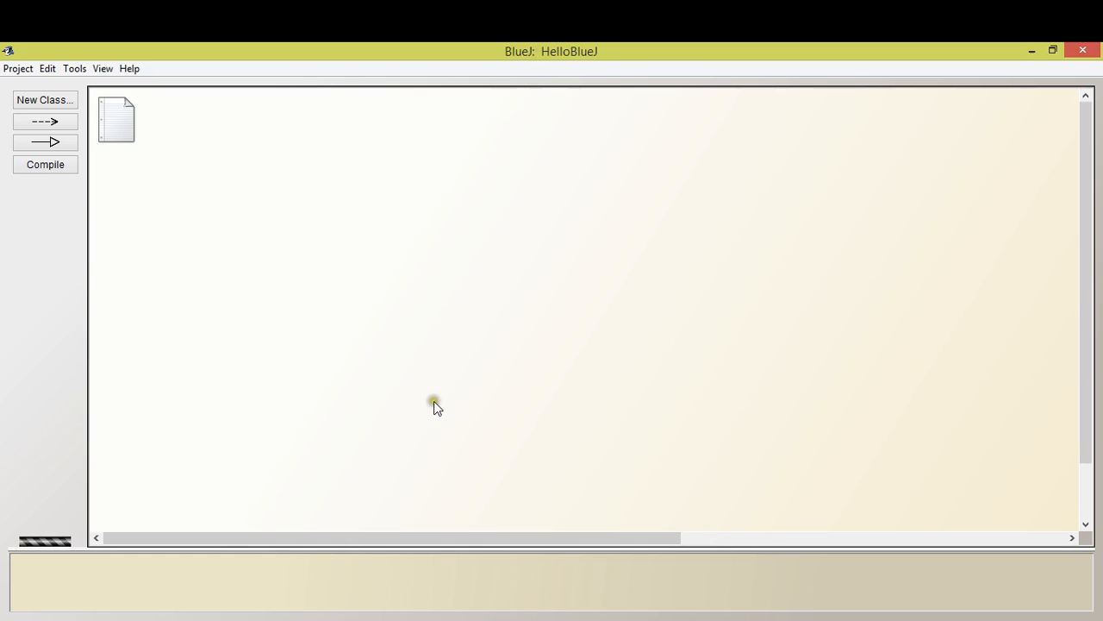
pyautogui.moveTo(411, 140)
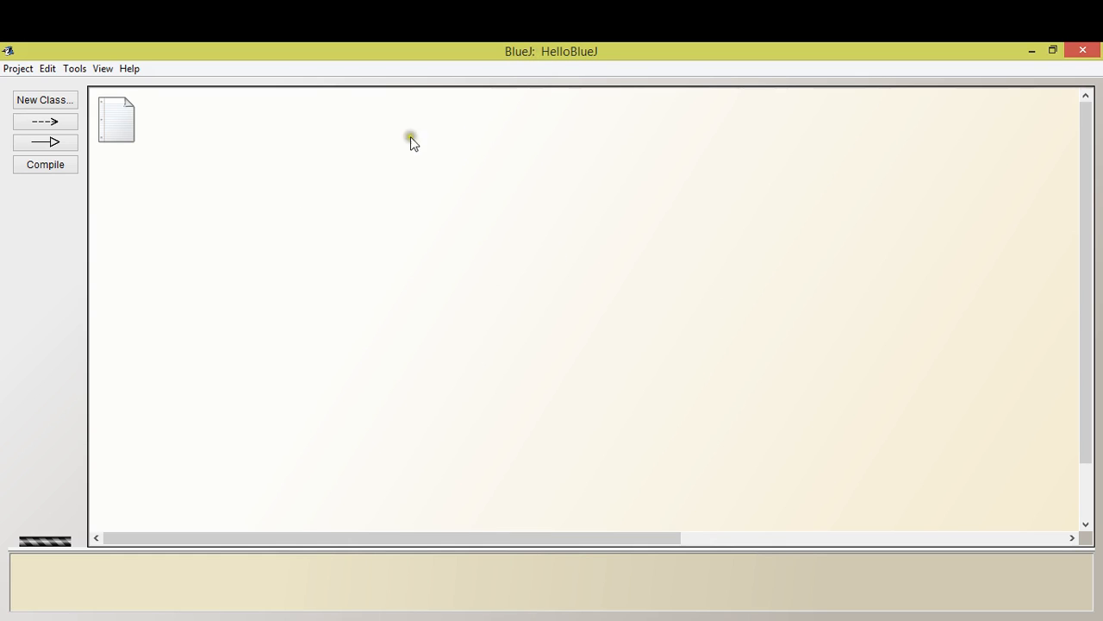
pyautogui.moveTo(317, 465)
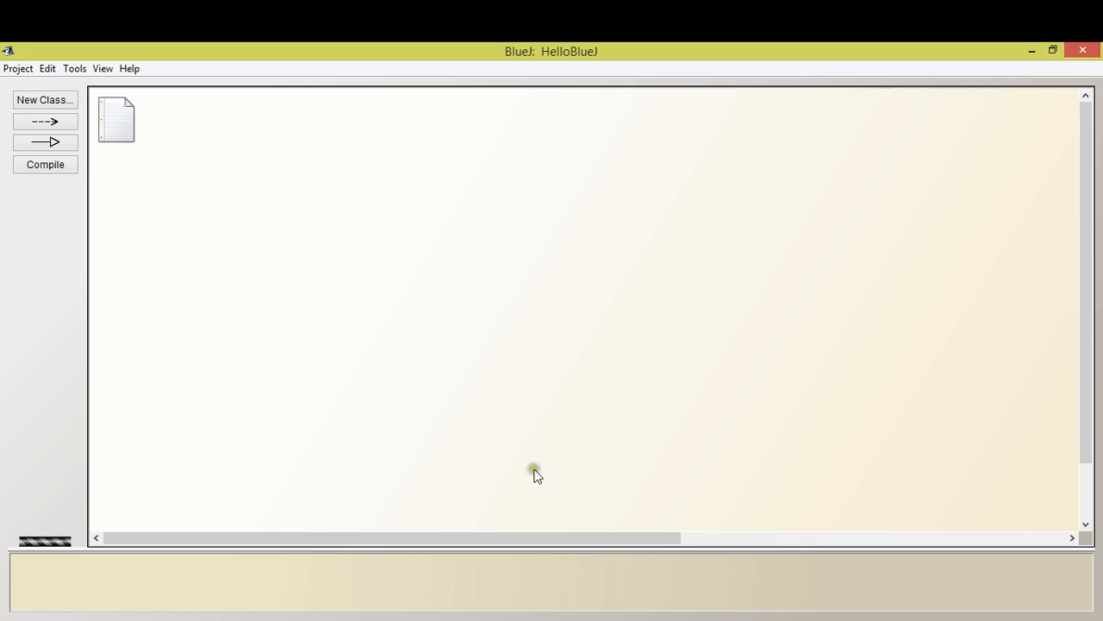
pyautogui.moveTo(440, 394)
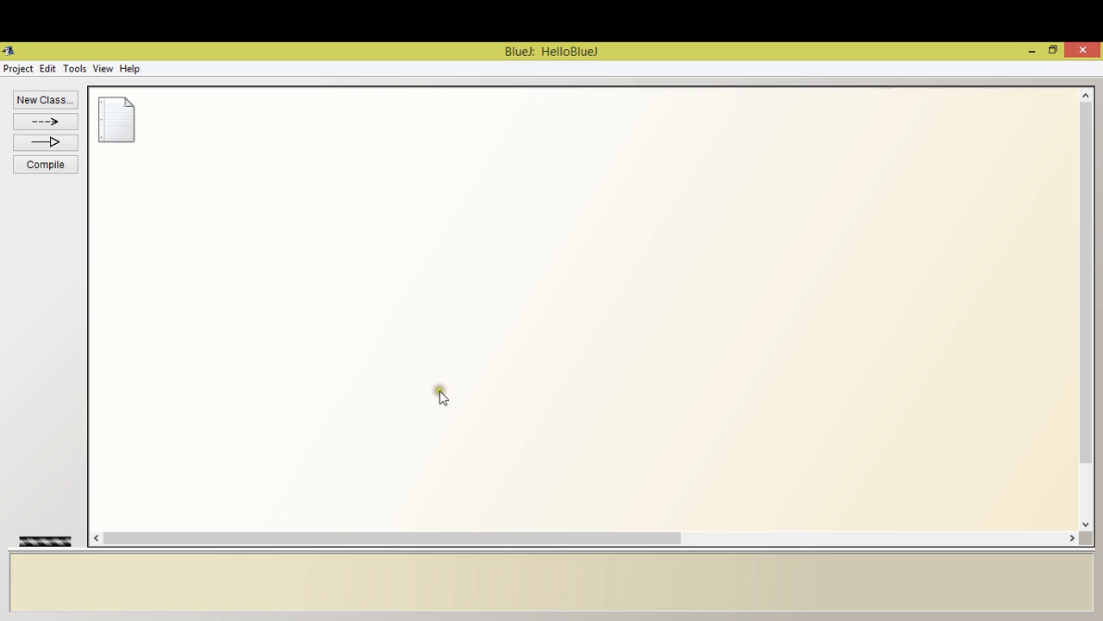
pyautogui.moveTo(495, 269)
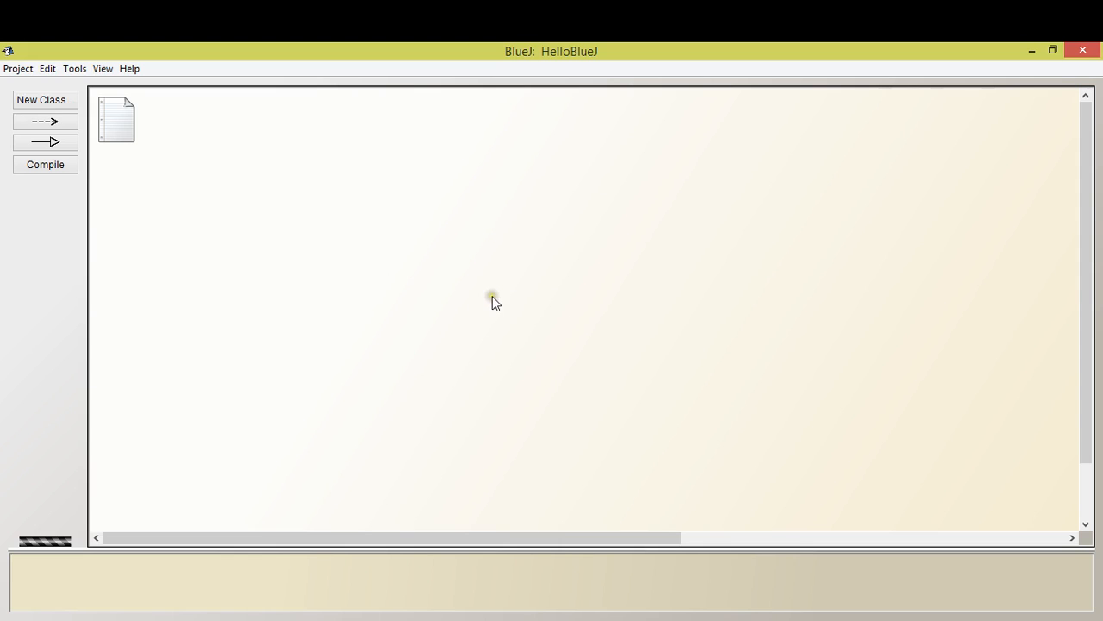
pyautogui.moveTo(524, 216)
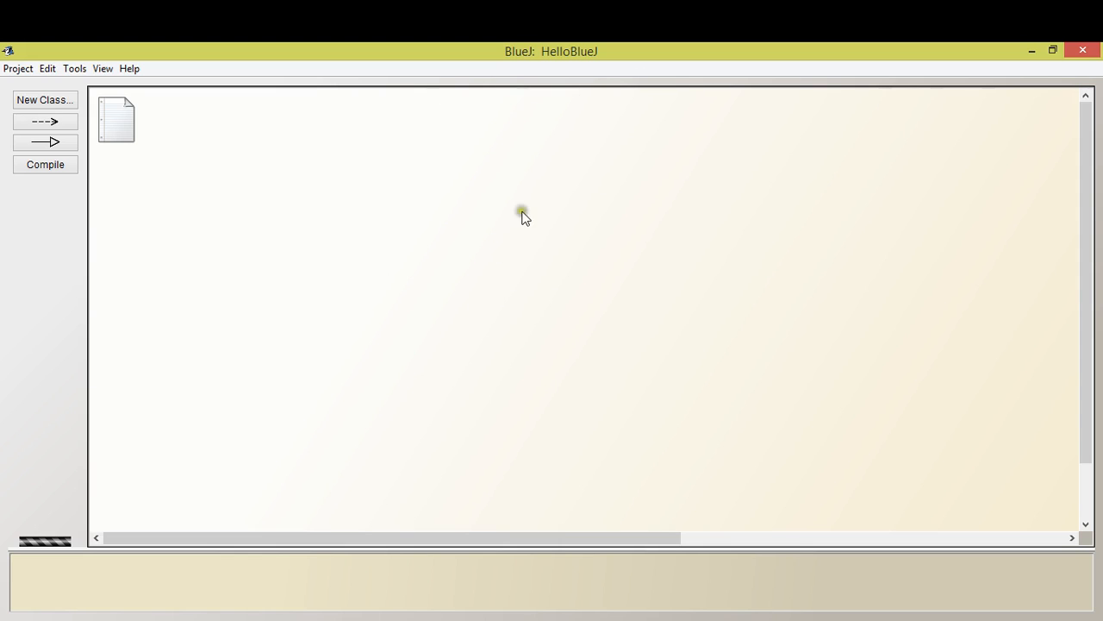
pyautogui.moveTo(510, 262)
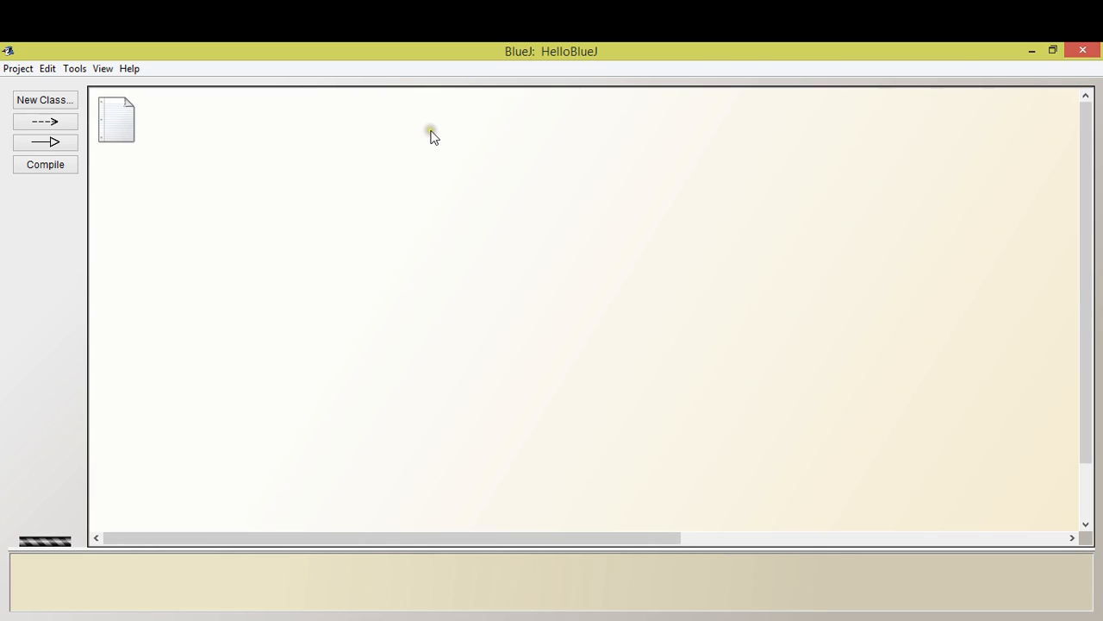
pyautogui.moveTo(551, 67)
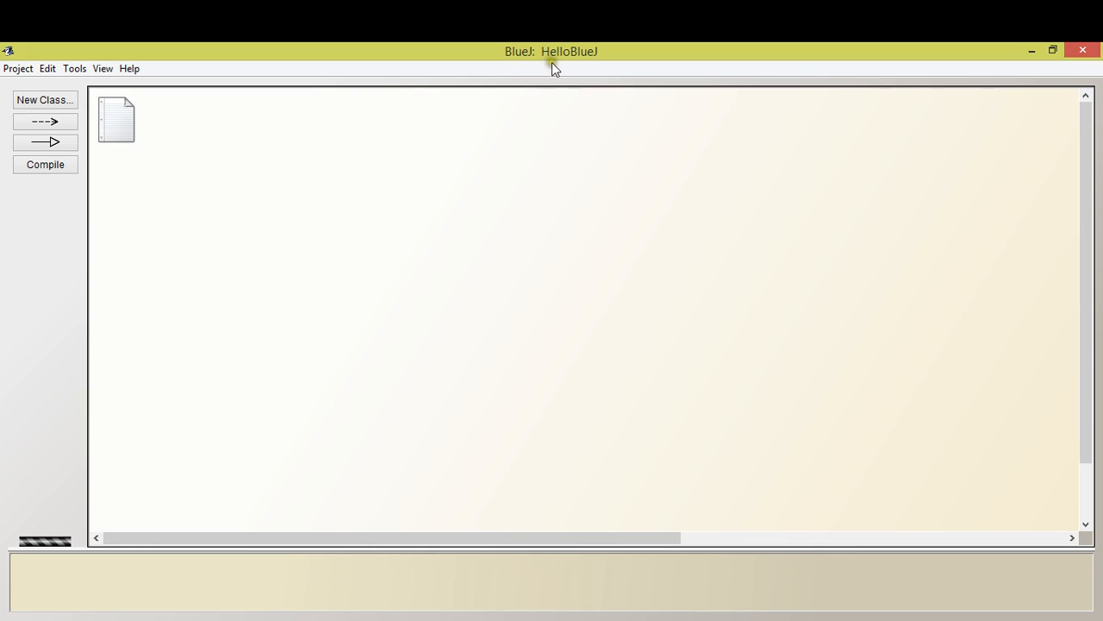
pyautogui.moveTo(590, 250)
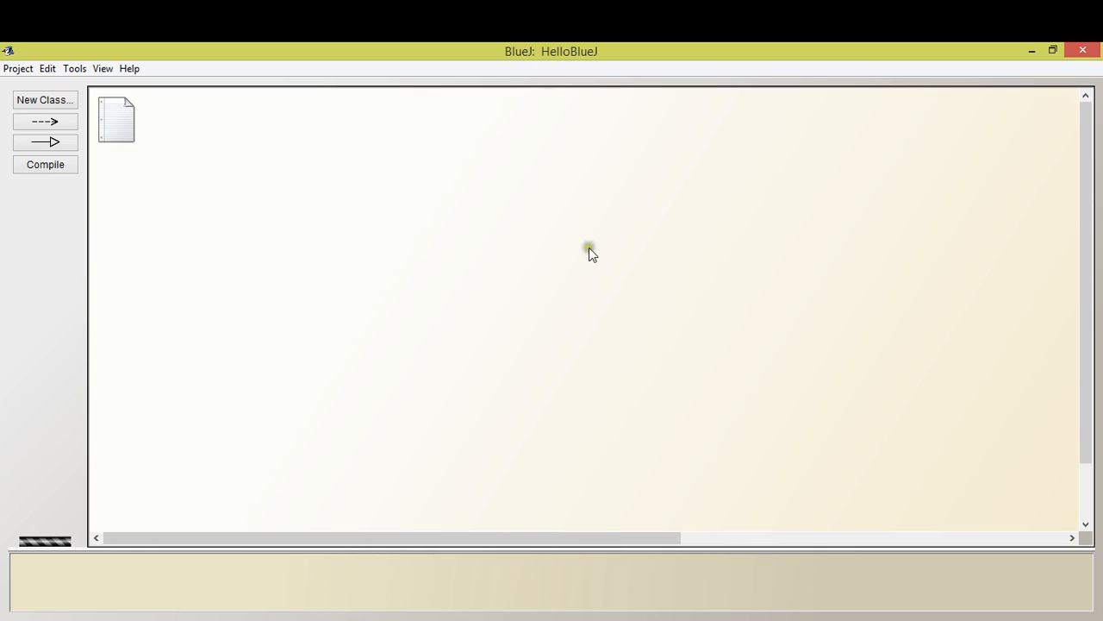
pyautogui.moveTo(588, 216)
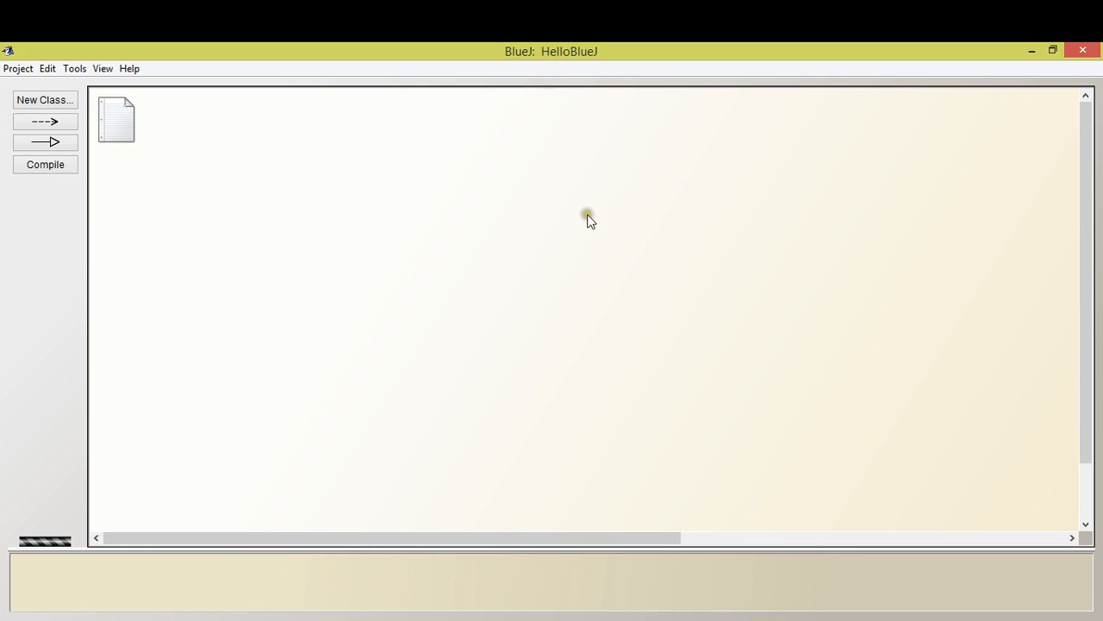
pyautogui.moveTo(431, 169)
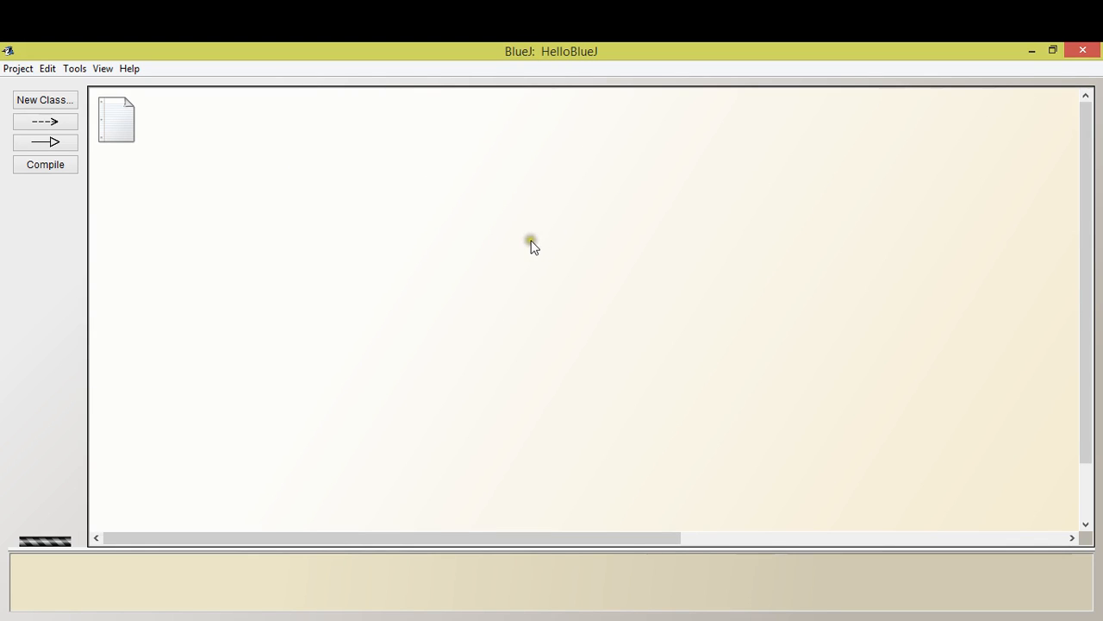
pyautogui.moveTo(601, 258)
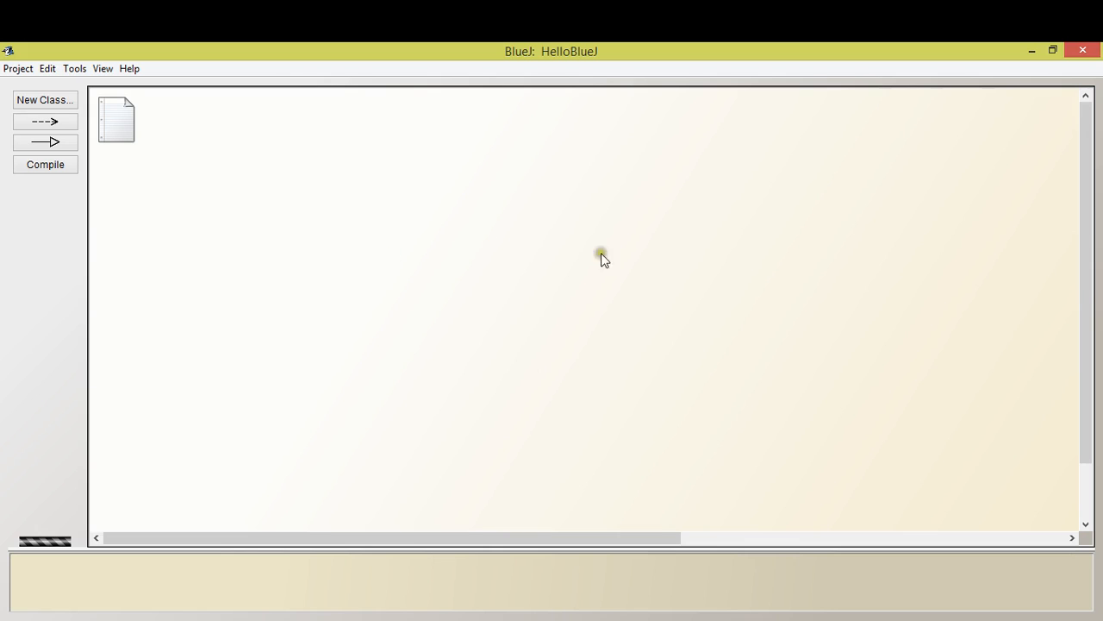
pyautogui.moveTo(574, 96)
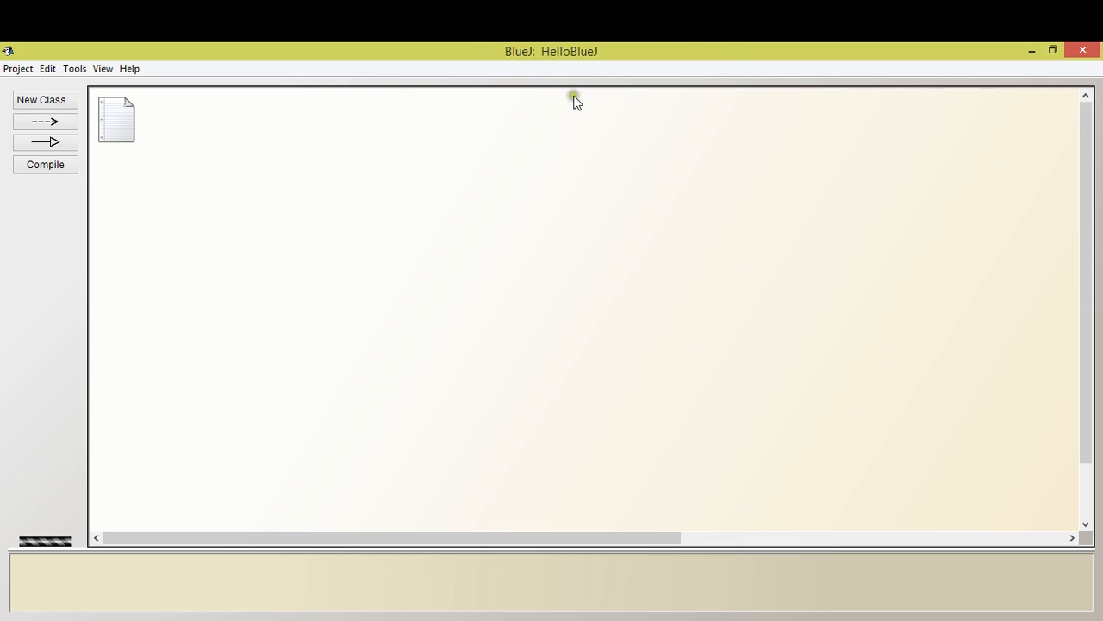
pyautogui.moveTo(557, 187)
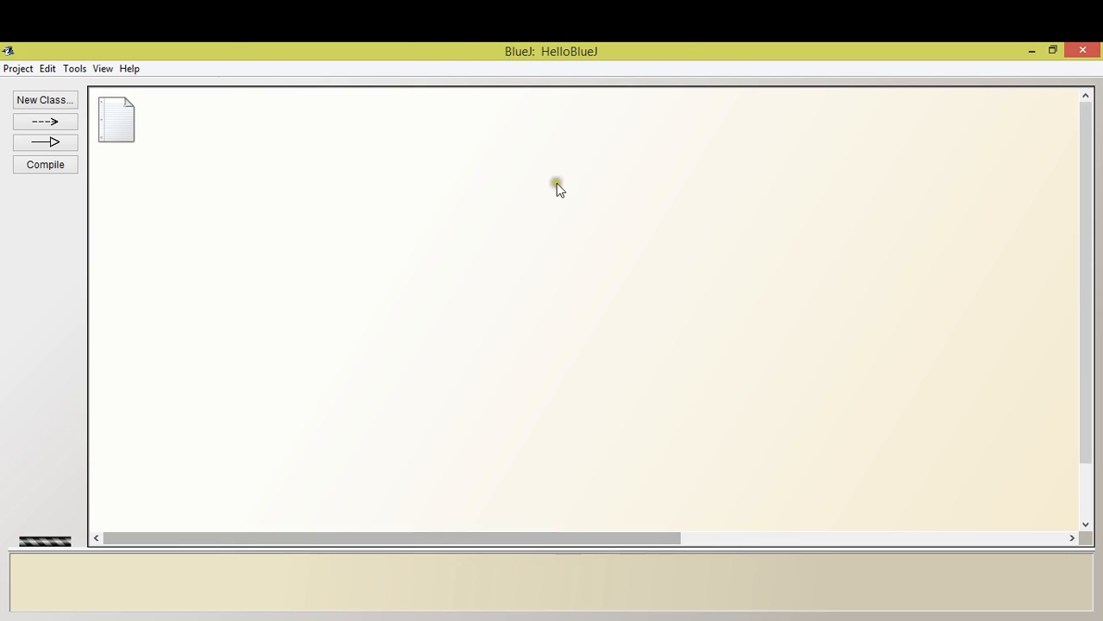
pyautogui.moveTo(337, 121)
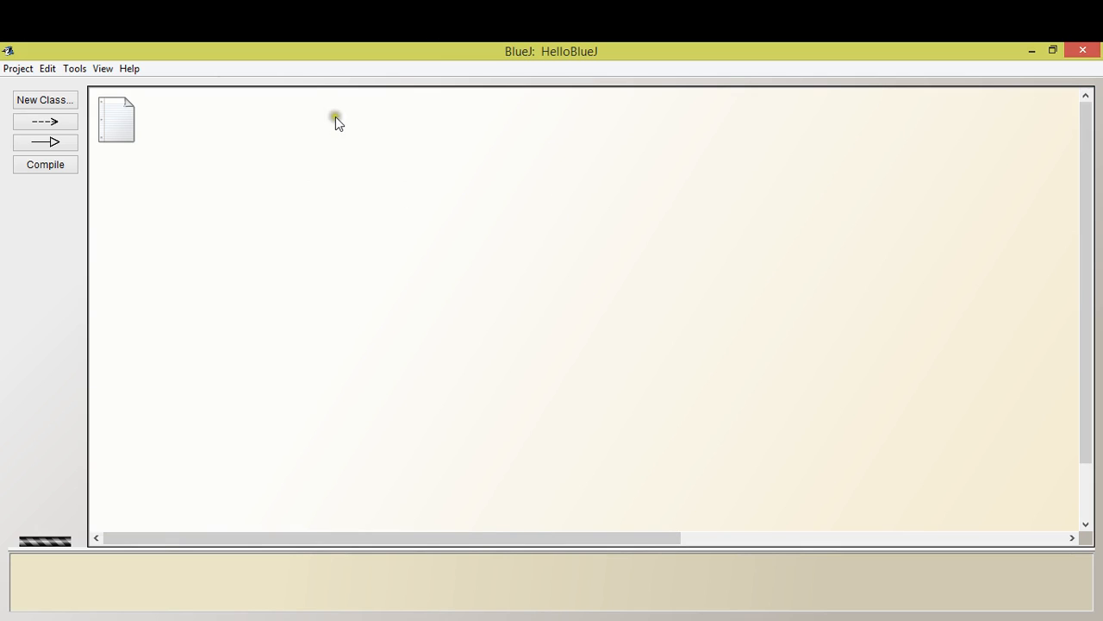
pyautogui.moveTo(376, 386)
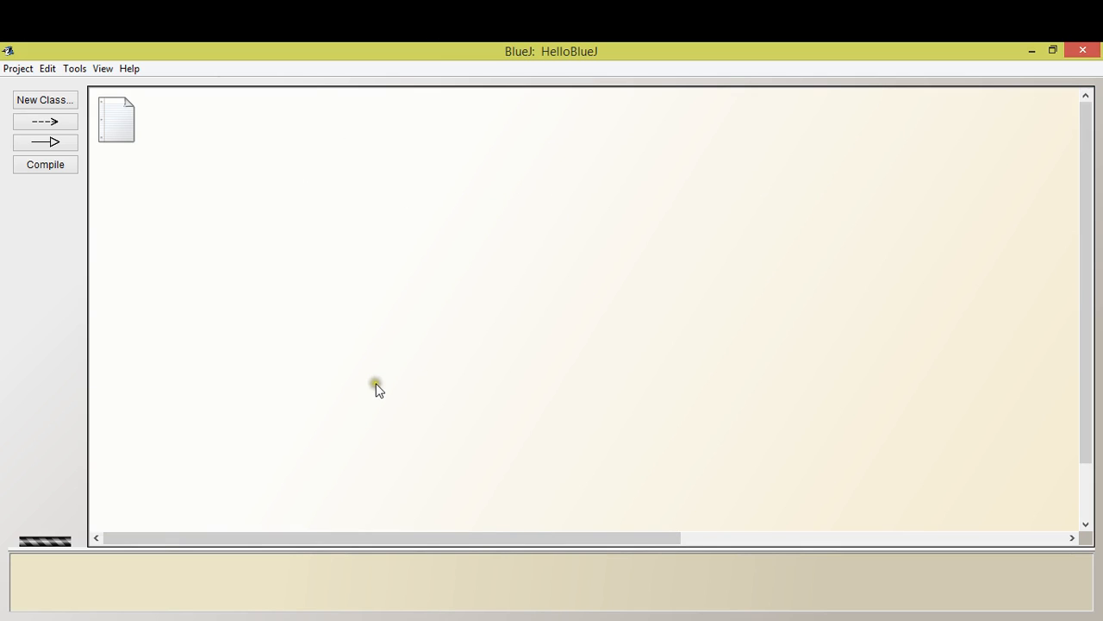
pyautogui.moveTo(296, 383)
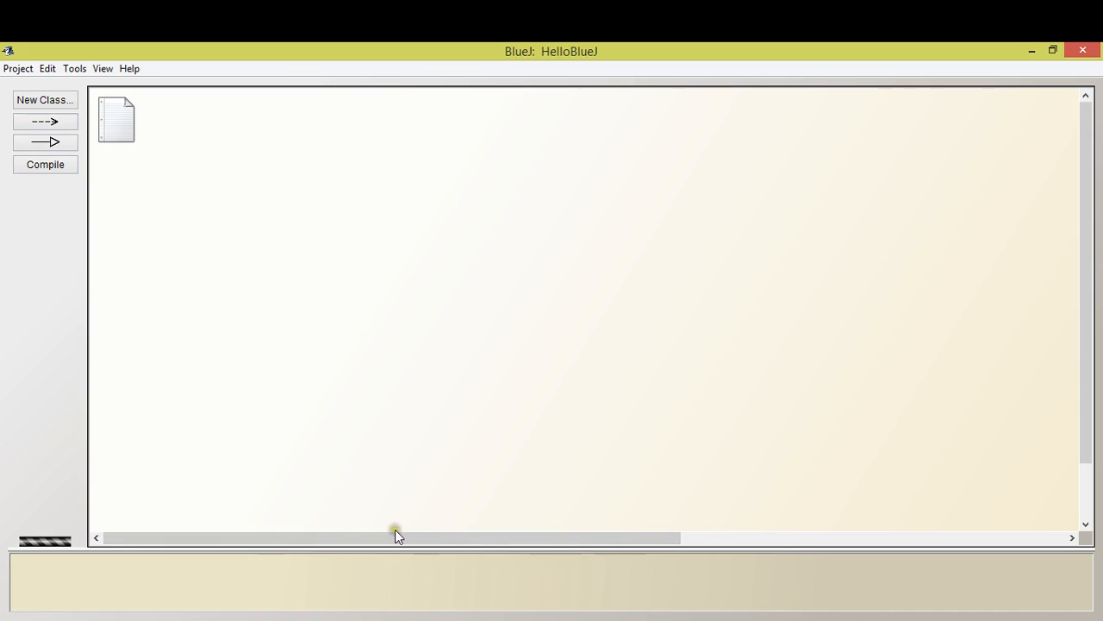
pyautogui.moveTo(399, 455)
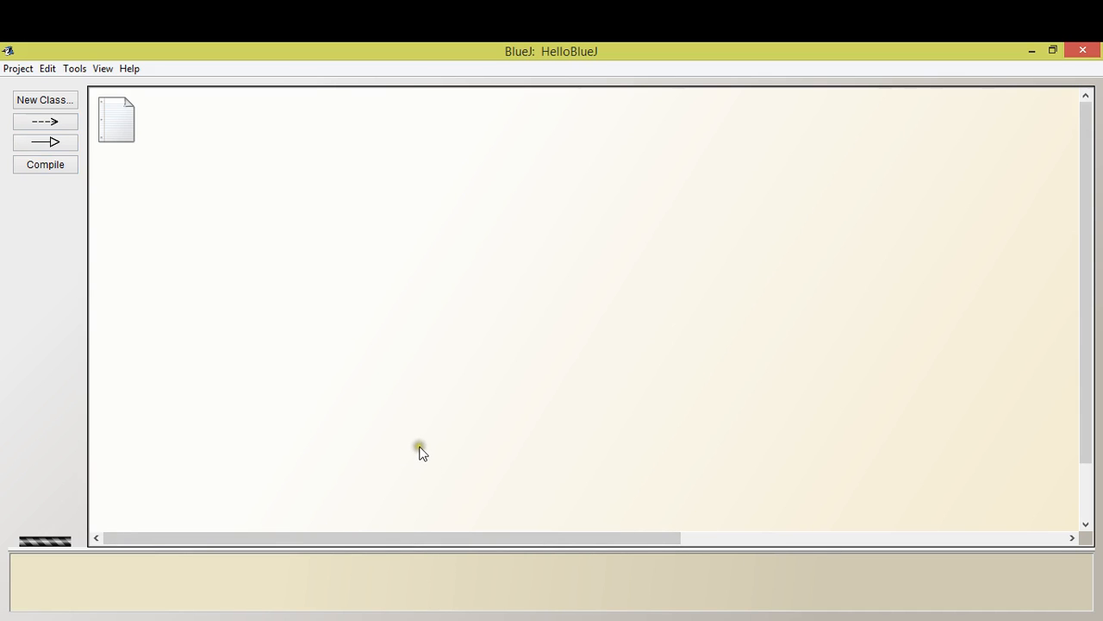
pyautogui.moveTo(417, 568)
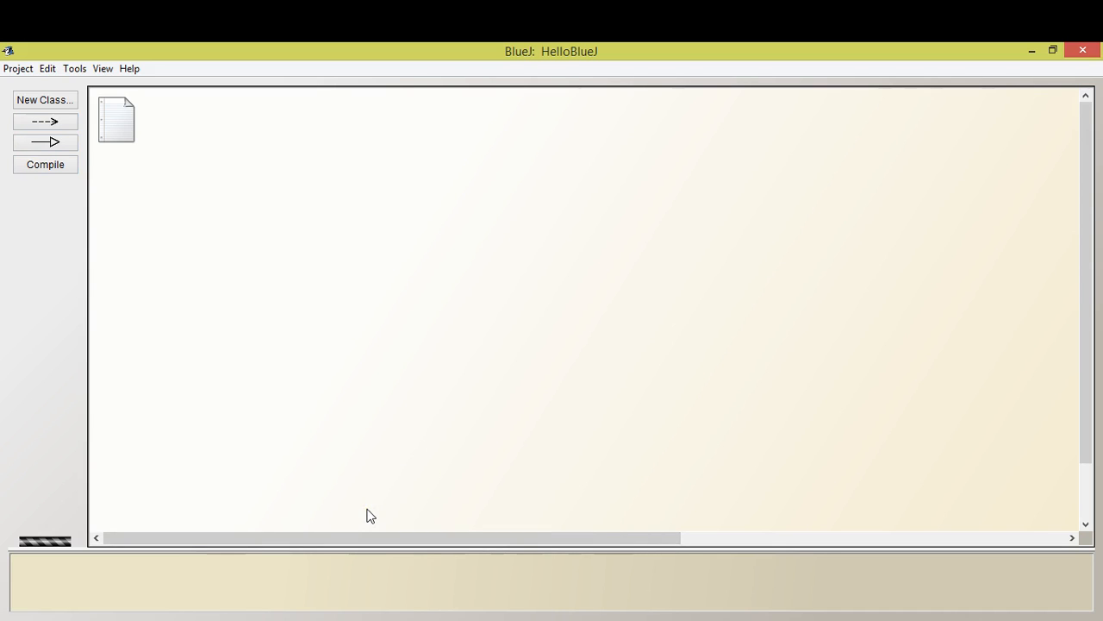
pyautogui.moveTo(202, 353)
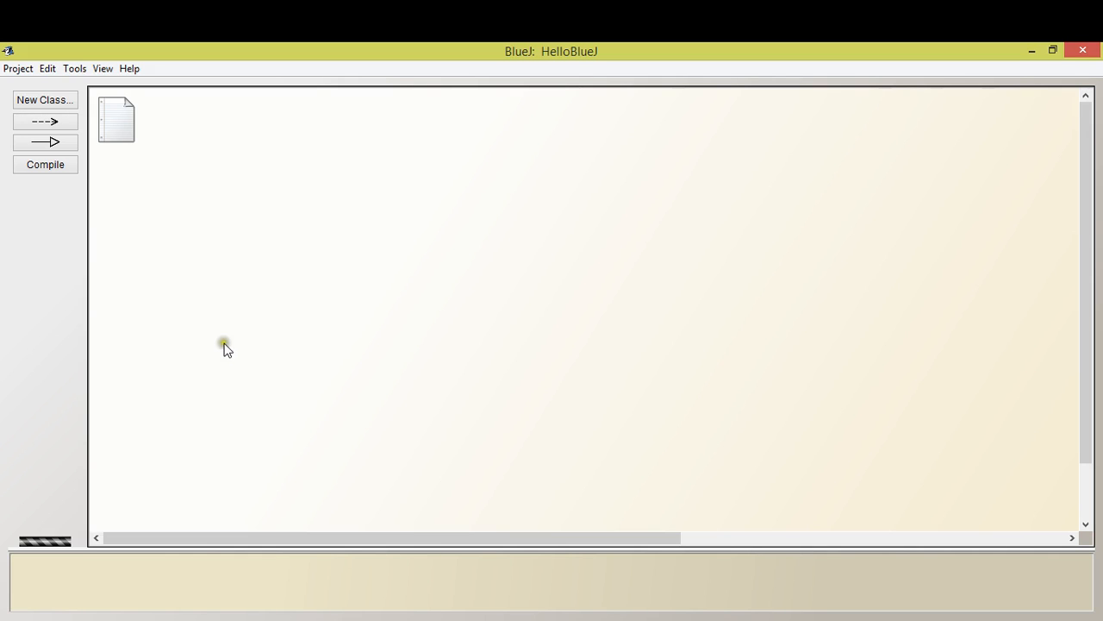
pyautogui.moveTo(290, 481)
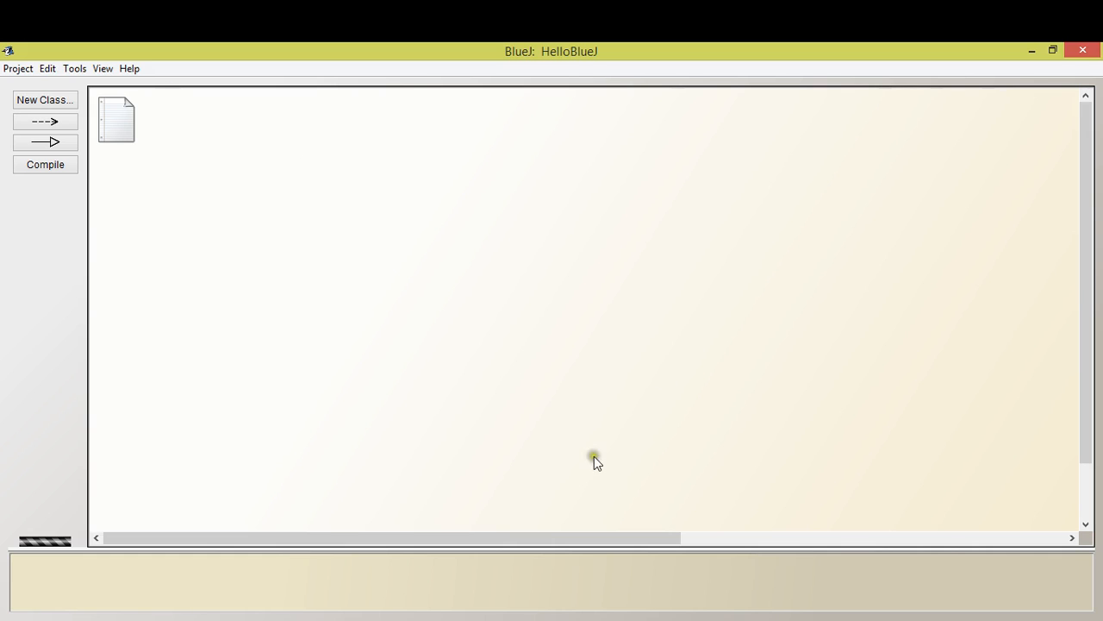
pyautogui.moveTo(210, 360)
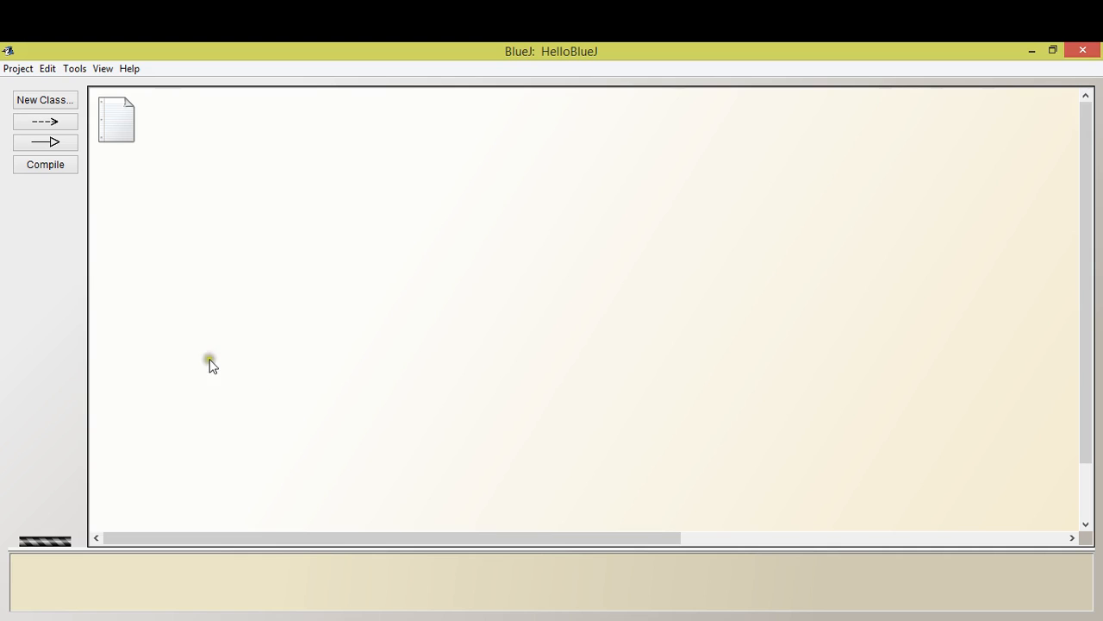
pyautogui.moveTo(101, 310)
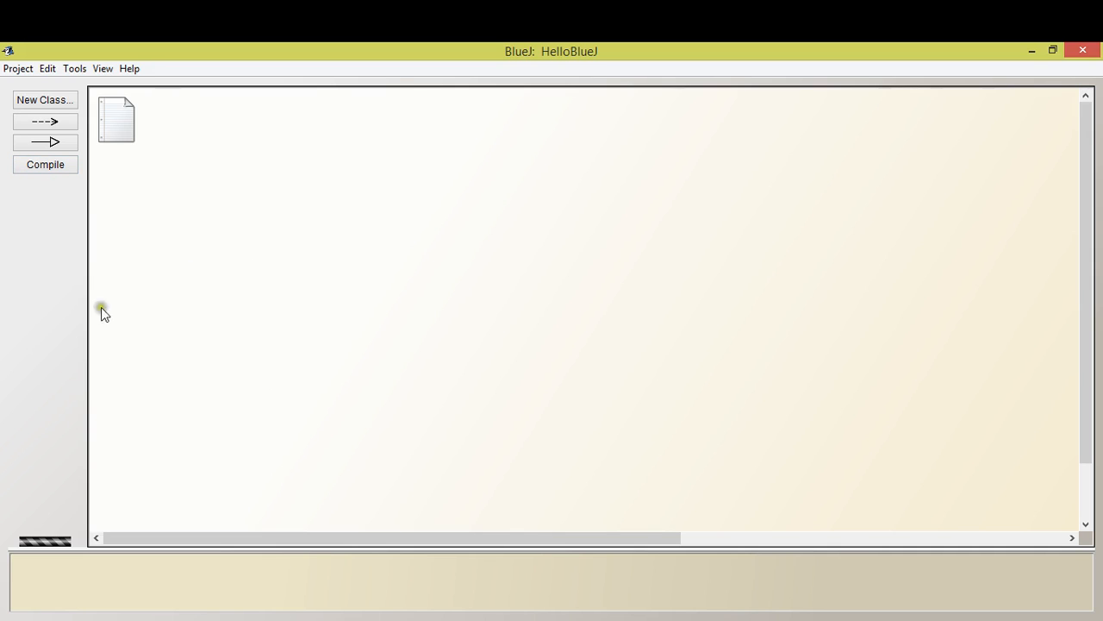
pyautogui.moveTo(865, 277)
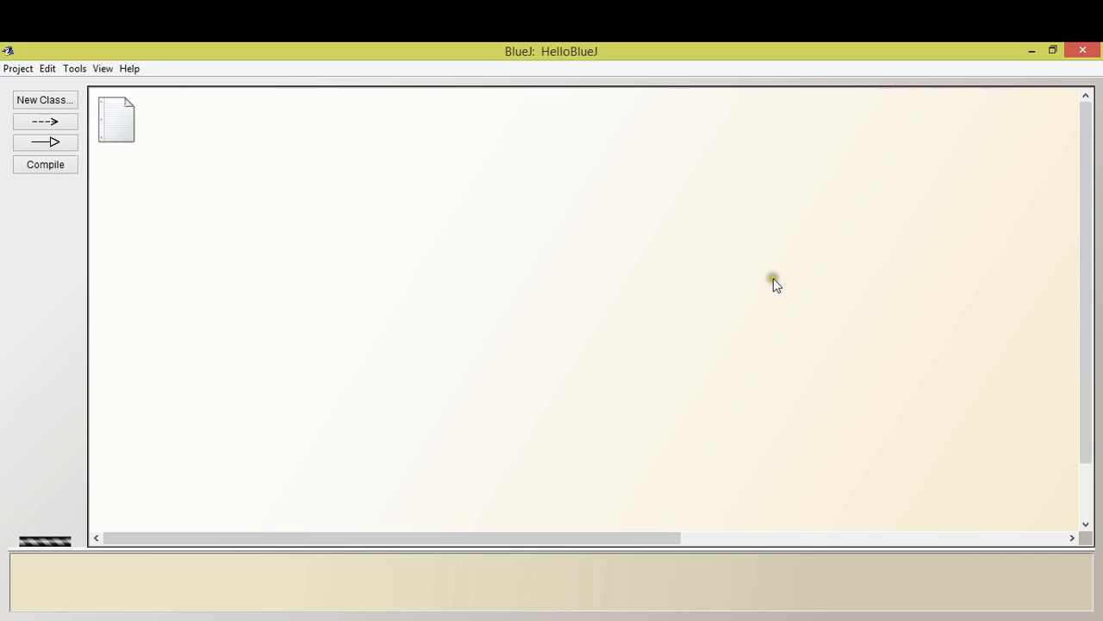
pyautogui.moveTo(772, 274)
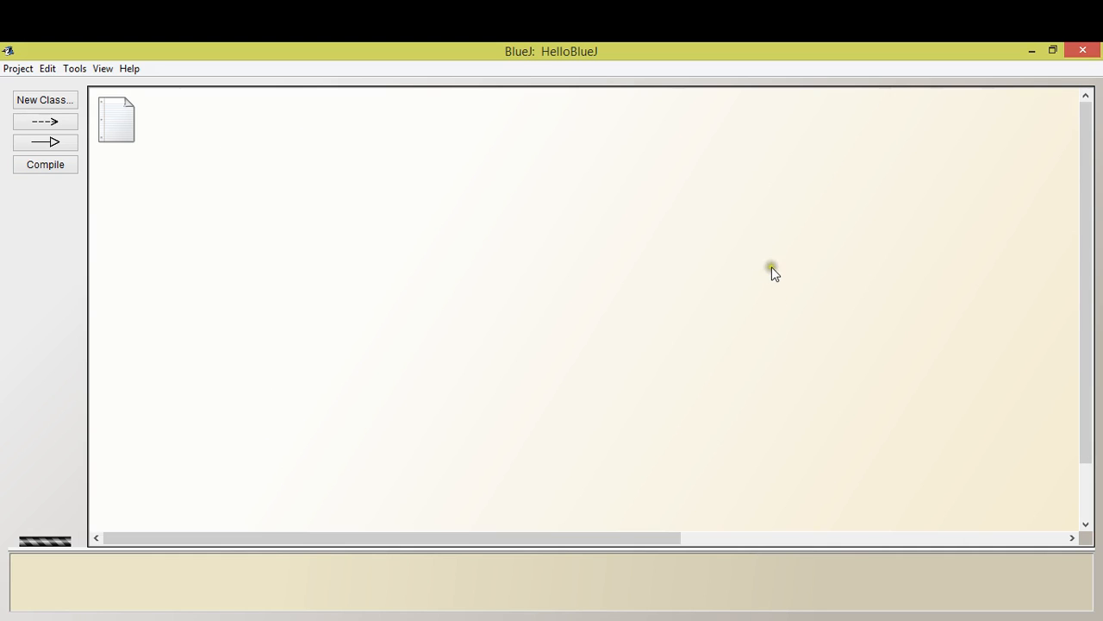
pyautogui.moveTo(437, 286)
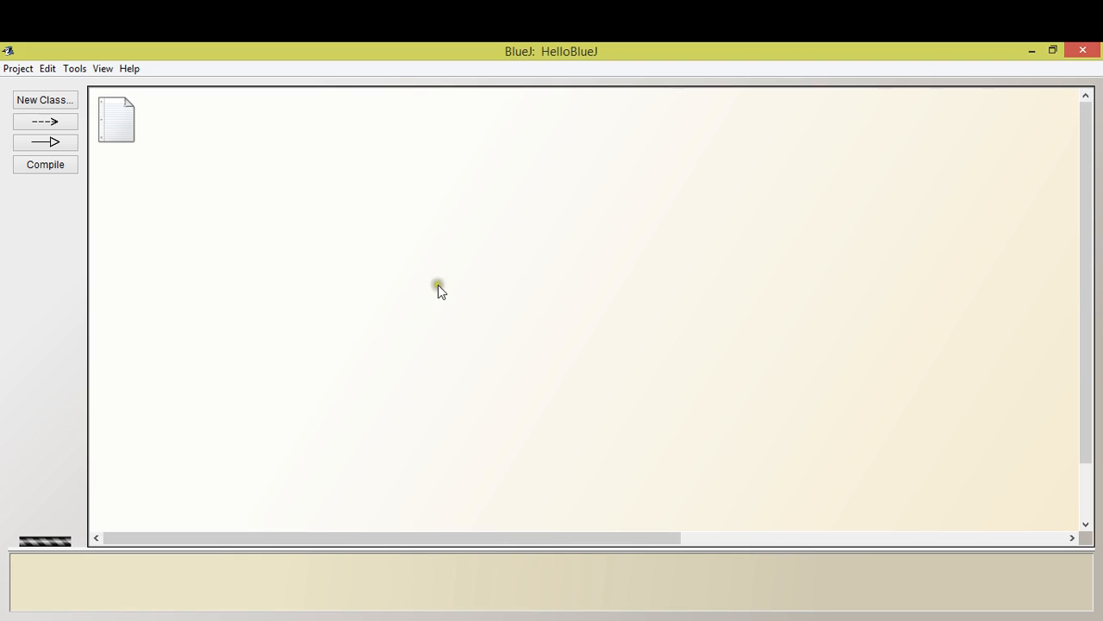
pyautogui.moveTo(872, 257)
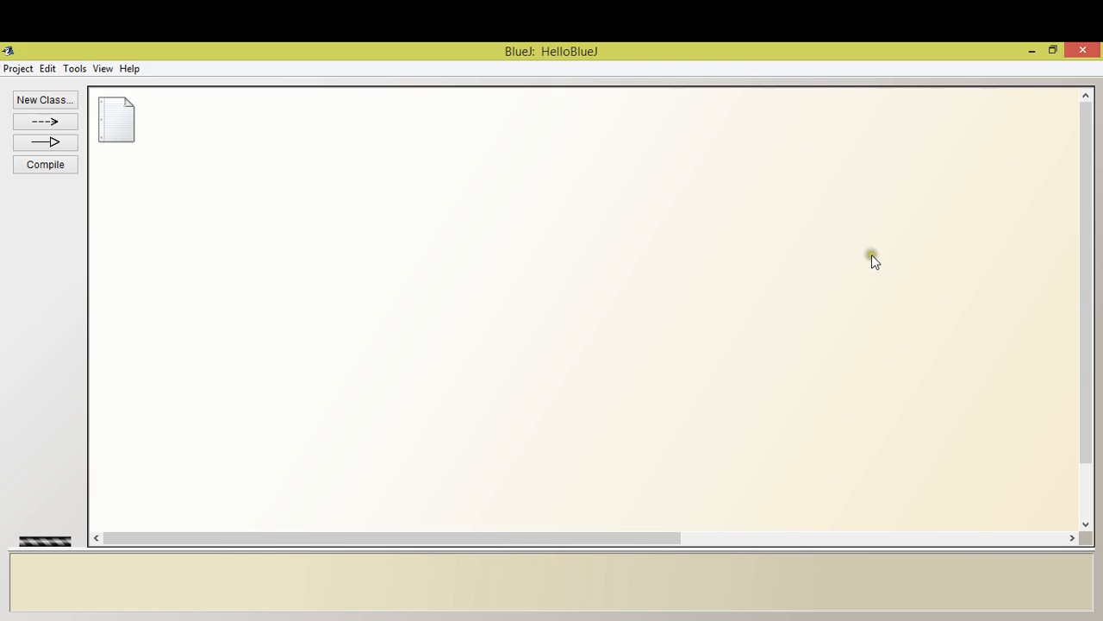
pyautogui.moveTo(659, 224)
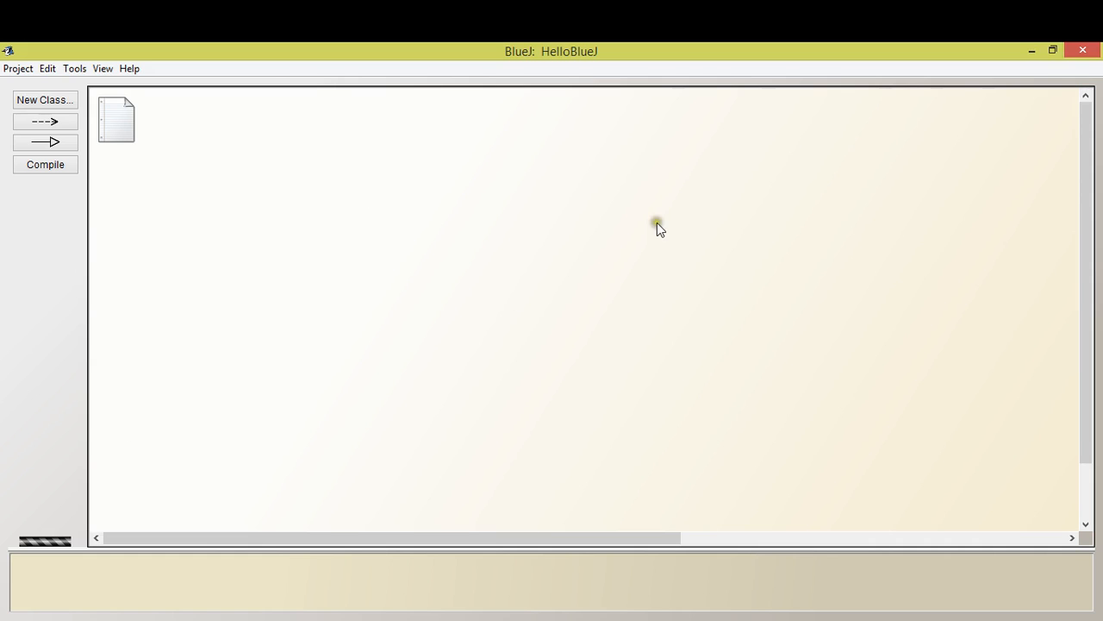
pyautogui.moveTo(586, 305)
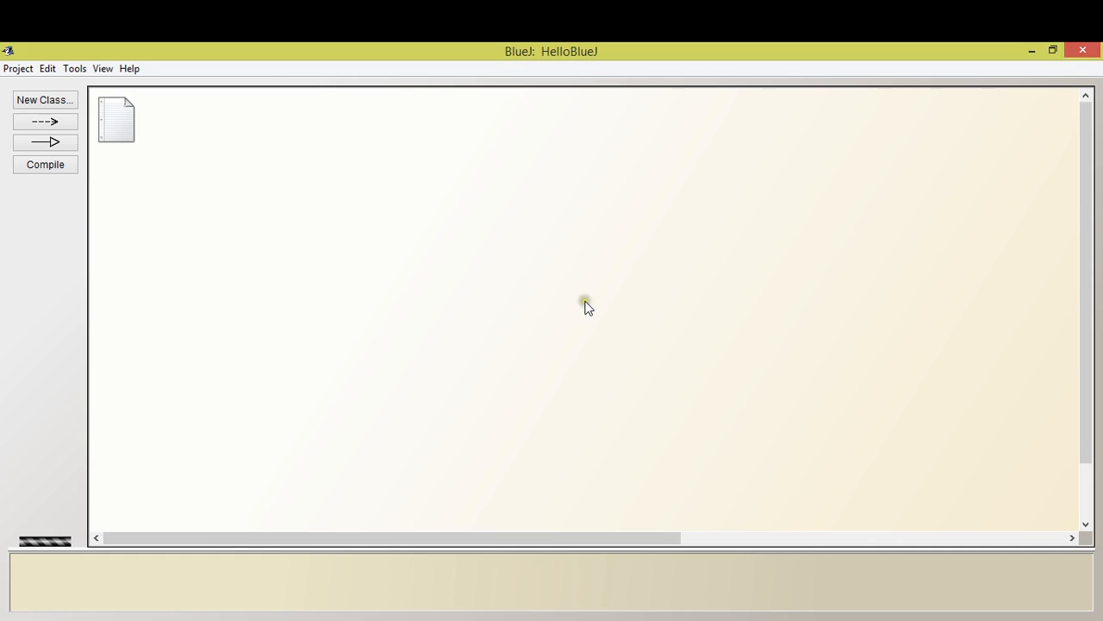
pyautogui.moveTo(527, 444)
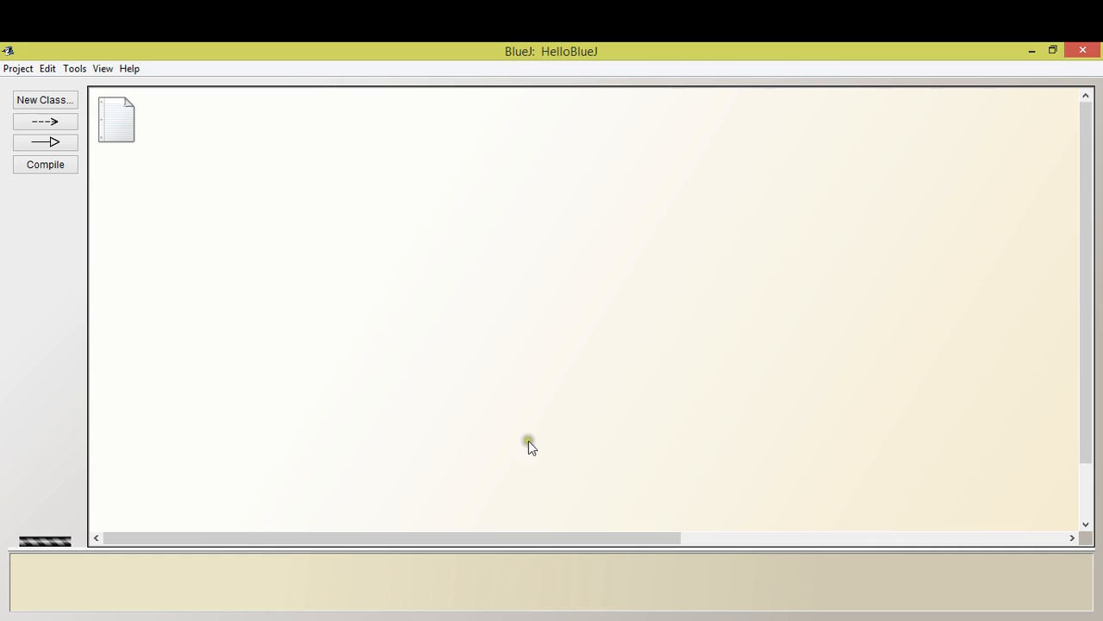
pyautogui.moveTo(273, 200)
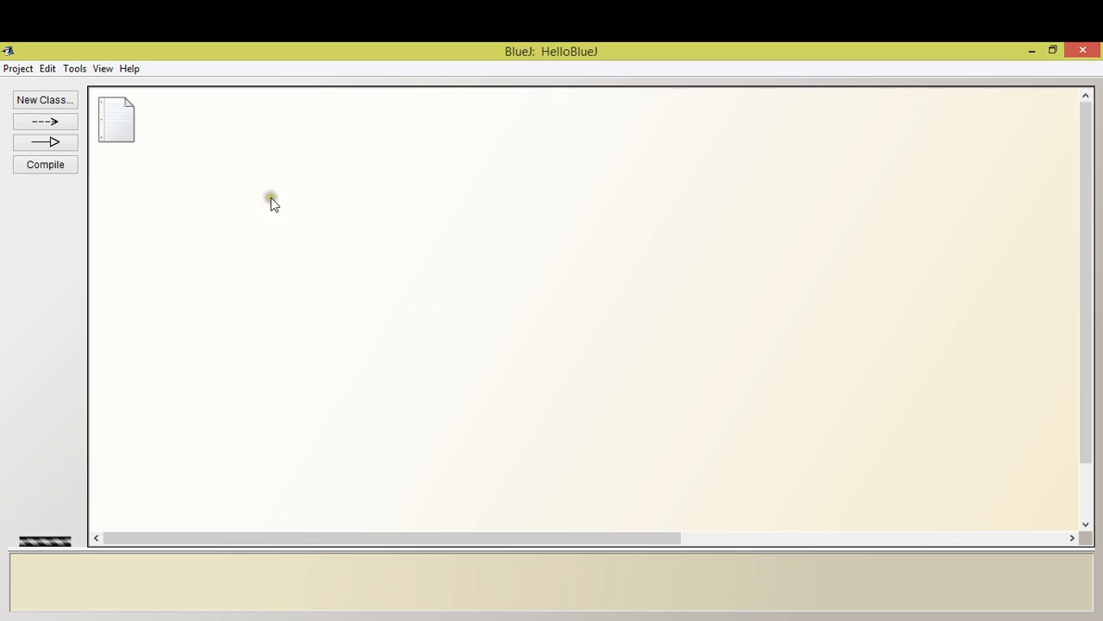
pyautogui.moveTo(362, 364)
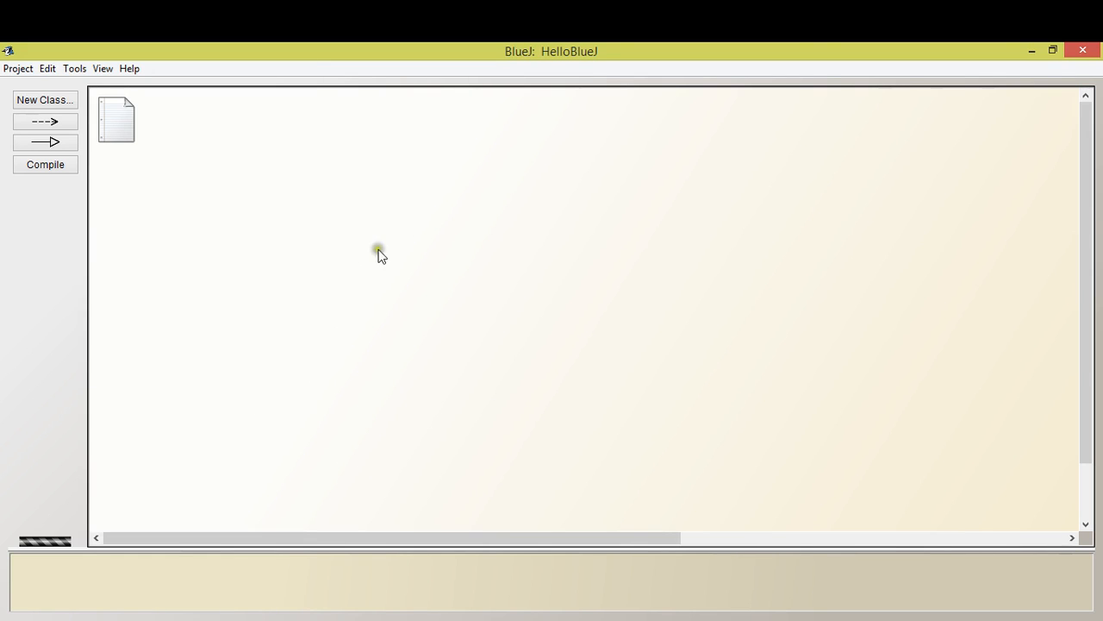
pyautogui.moveTo(400, 405)
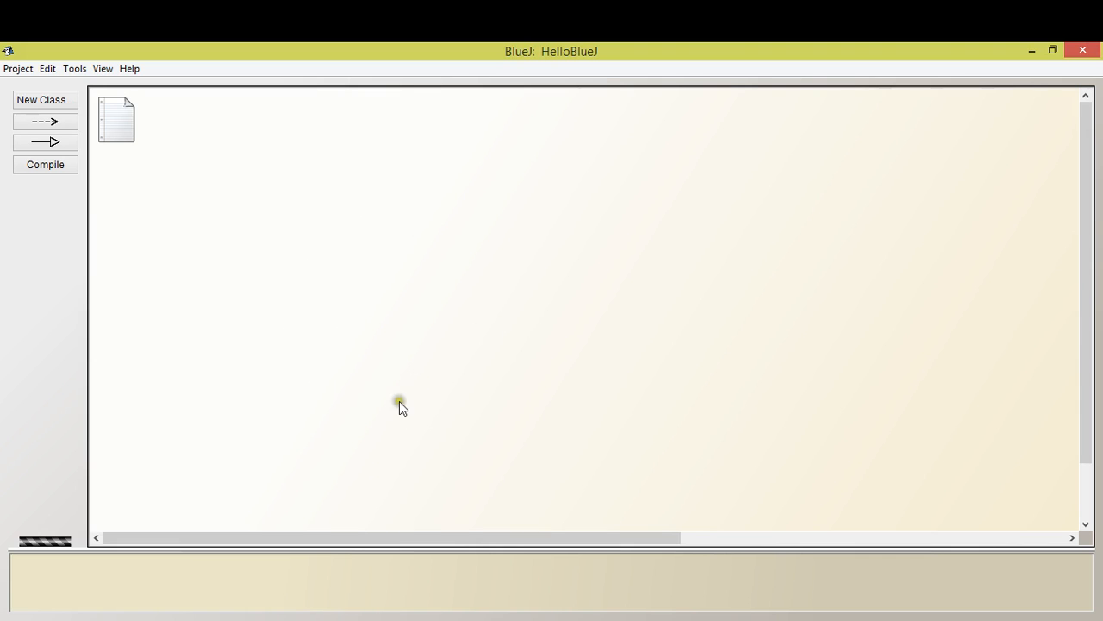
pyautogui.moveTo(266, 400)
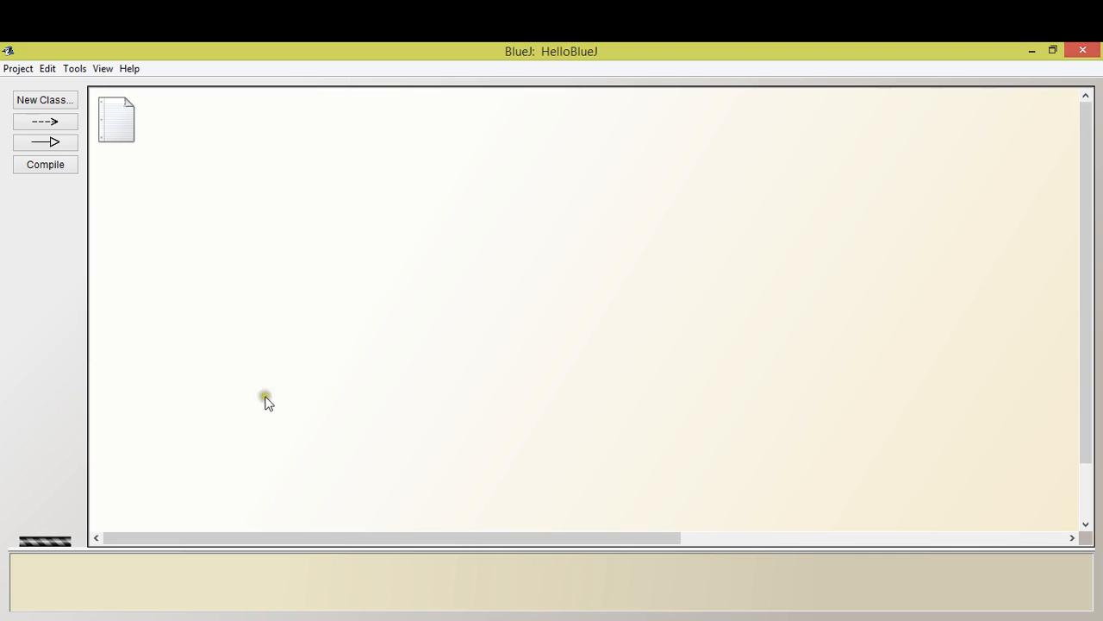
pyautogui.moveTo(434, 334)
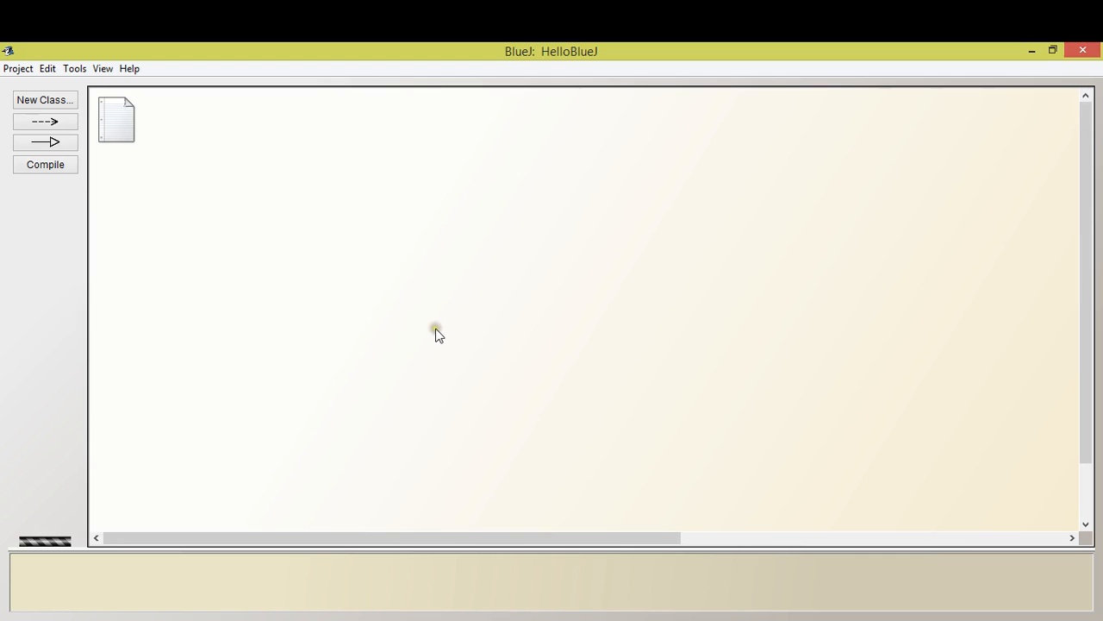
pyautogui.moveTo(491, 383)
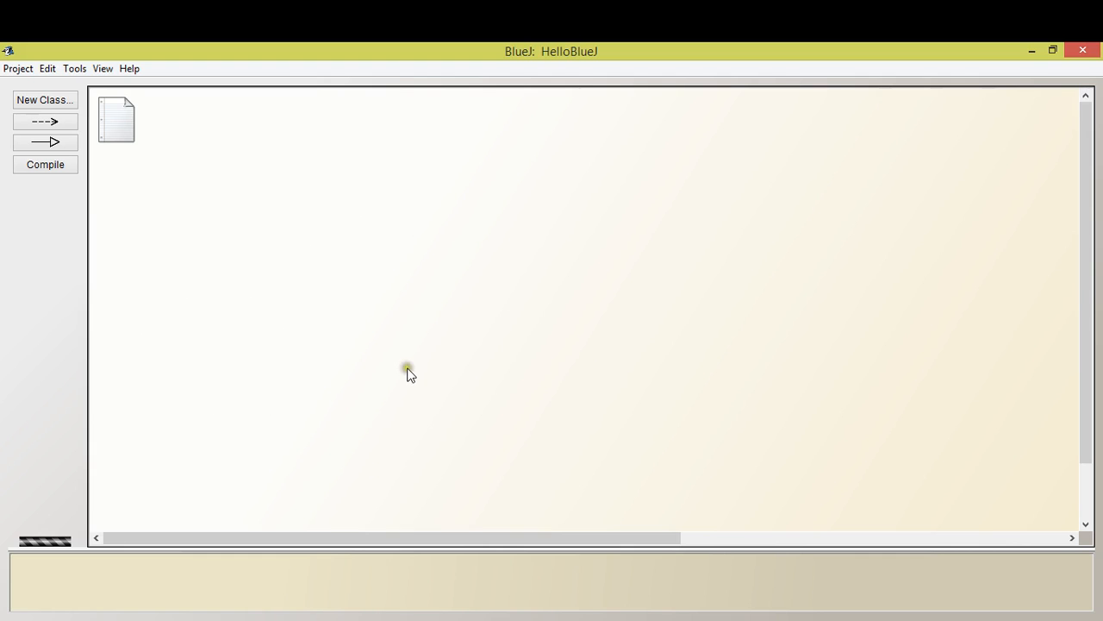
pyautogui.moveTo(338, 382)
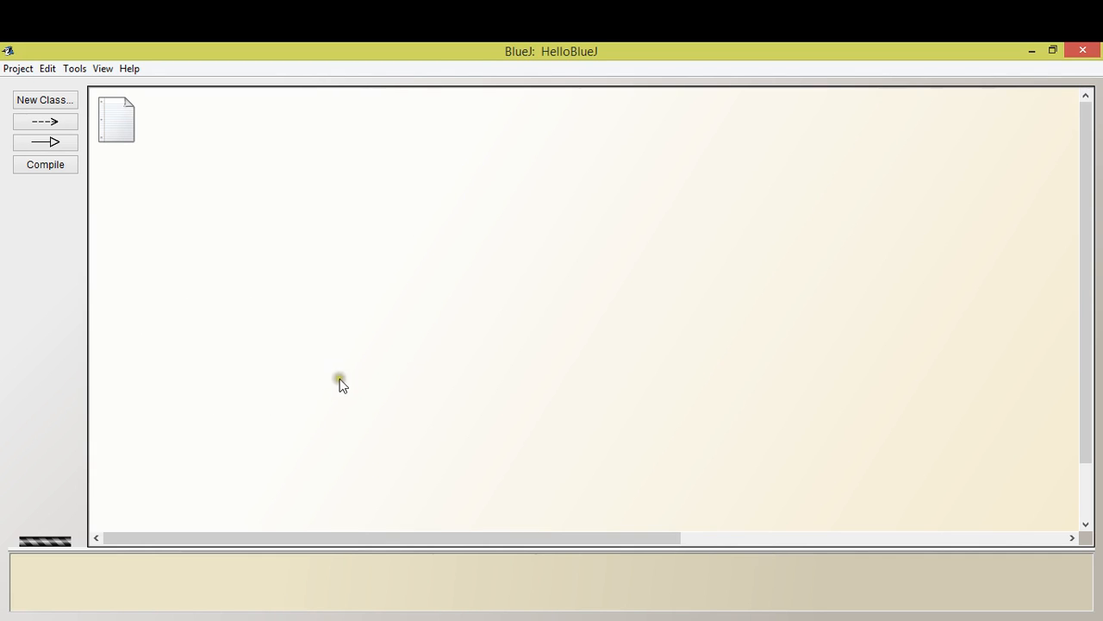
pyautogui.moveTo(120, 395)
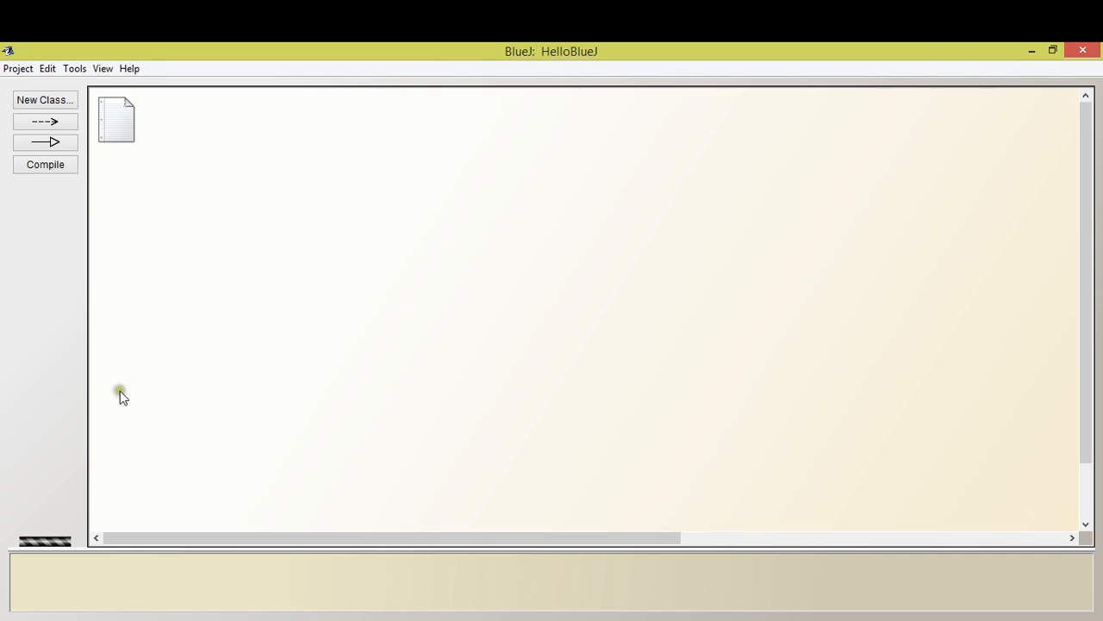
pyautogui.moveTo(347, 347)
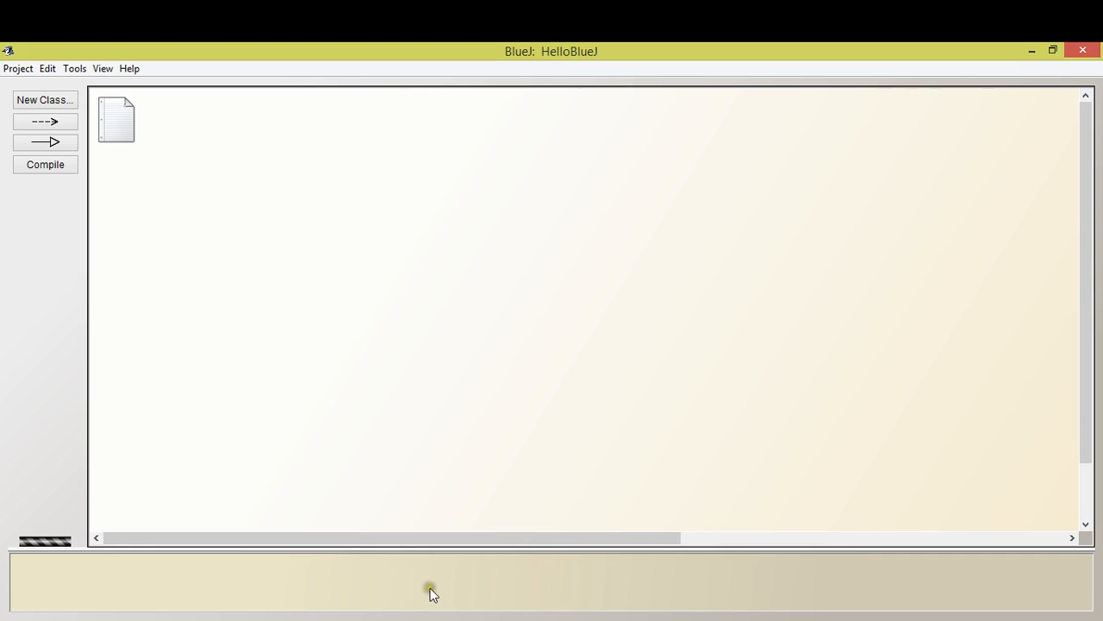
pyautogui.moveTo(407, 614)
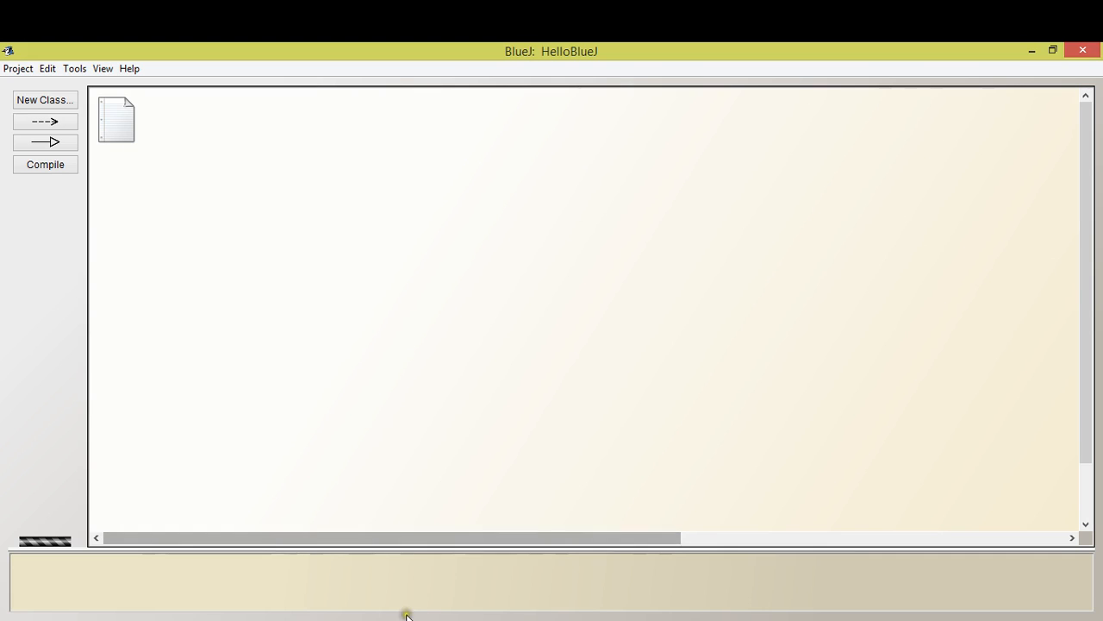